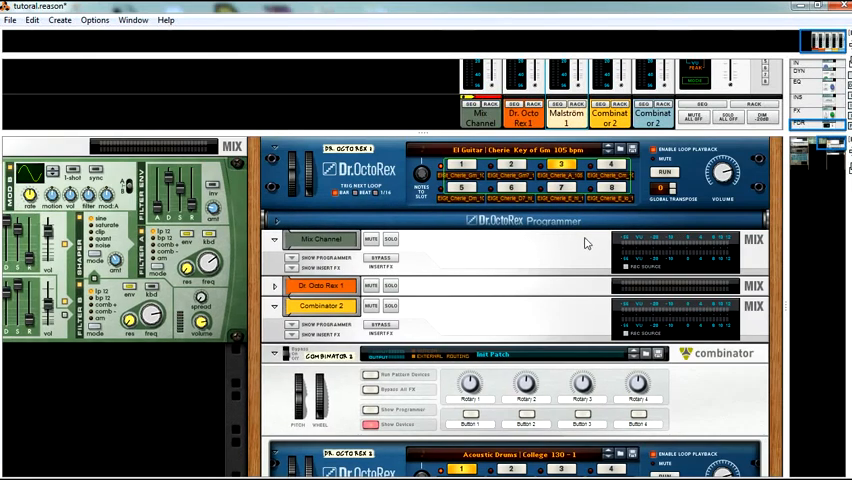
{"action": "mouse_move", "coordinate": [596, 204]}
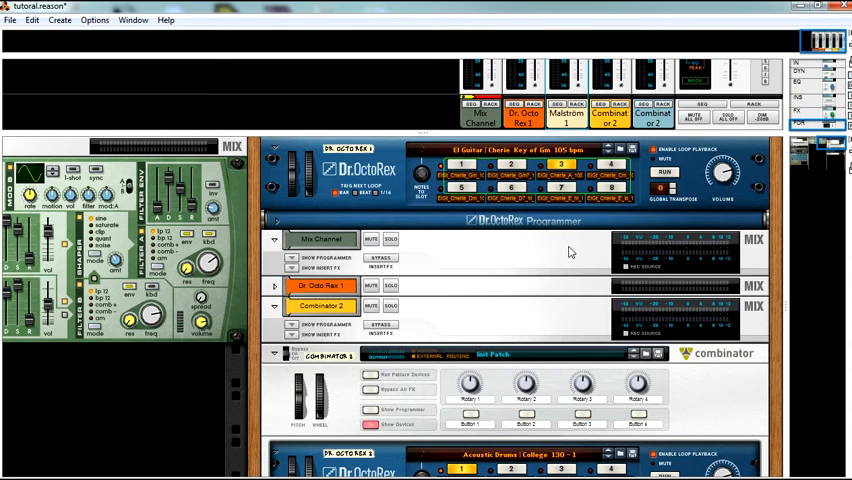
{"action": "mouse_move", "coordinate": [576, 192]}
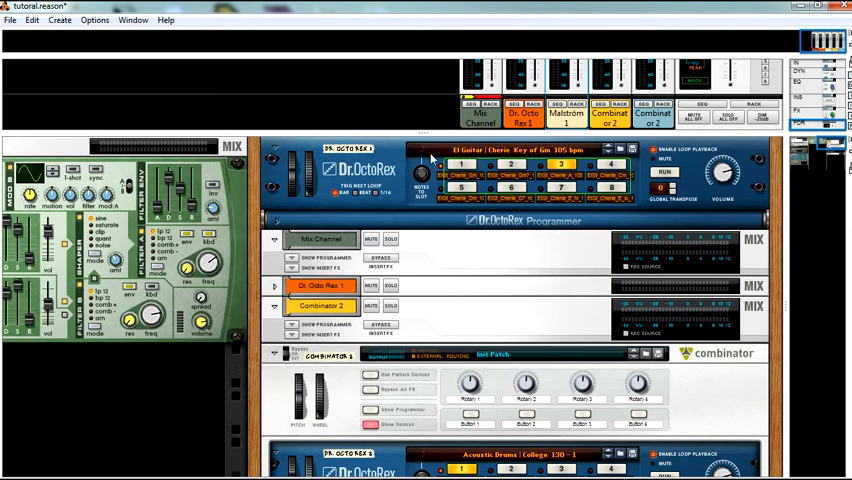
{"action": "mouse_move", "coordinate": [836, 158]}
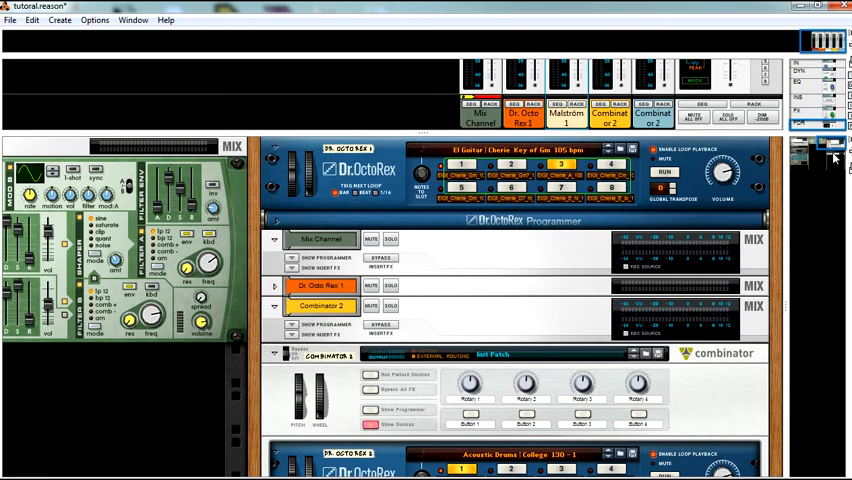
{"action": "mouse_move", "coordinate": [832, 158]}
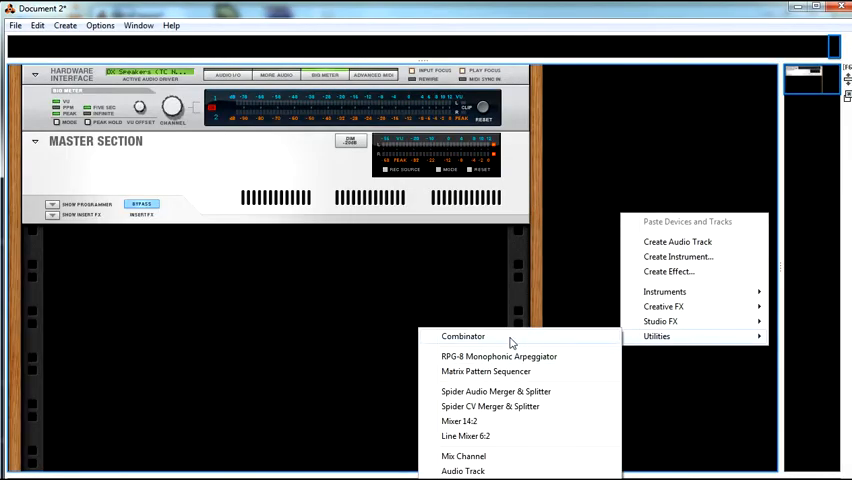
Add a Combinator to the rack and create a Thor synthesizer and Spider CV inside it
{"action": "left_click", "coordinate": [462, 336]}
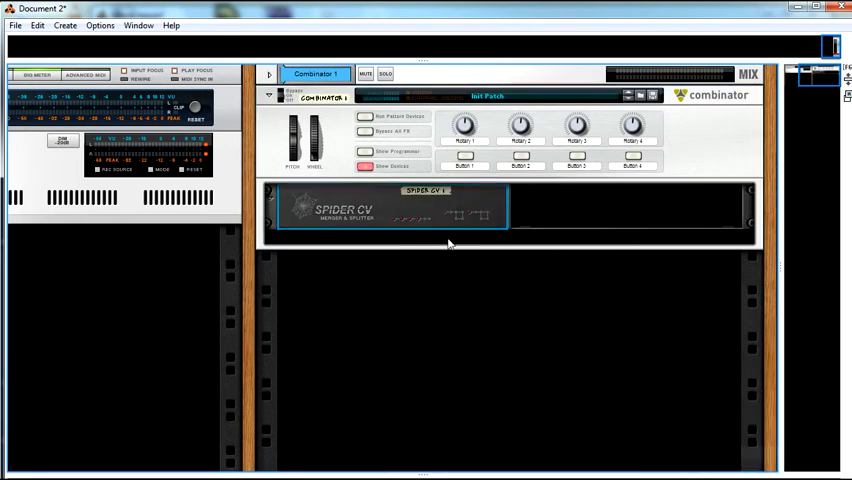
{"action": "right_click", "coordinate": [450, 240]}
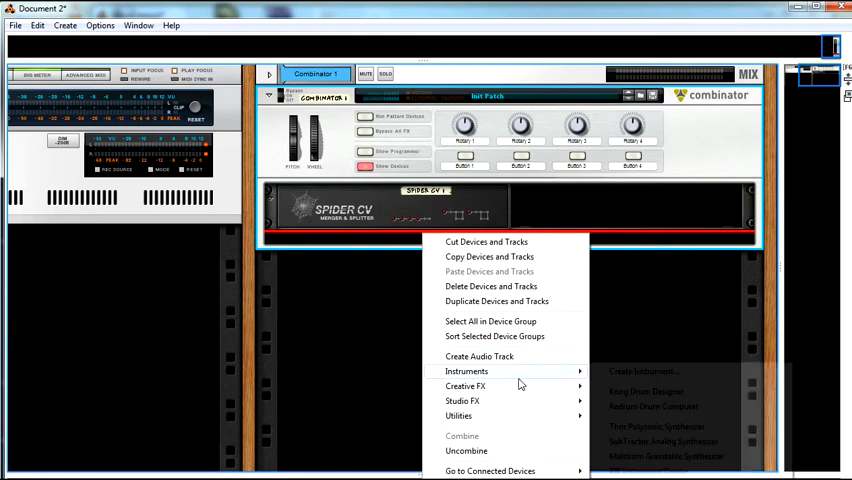
{"action": "left_click", "coordinate": [646, 424]}
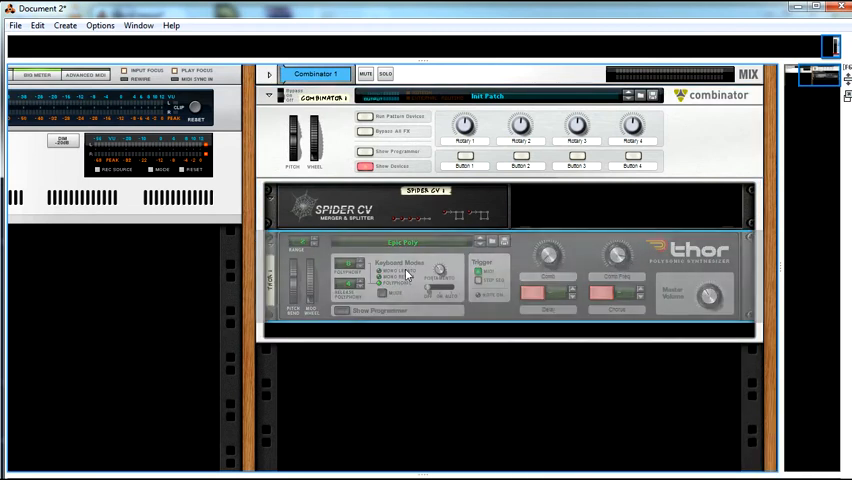
{"action": "right_click", "coordinate": [410, 276]}
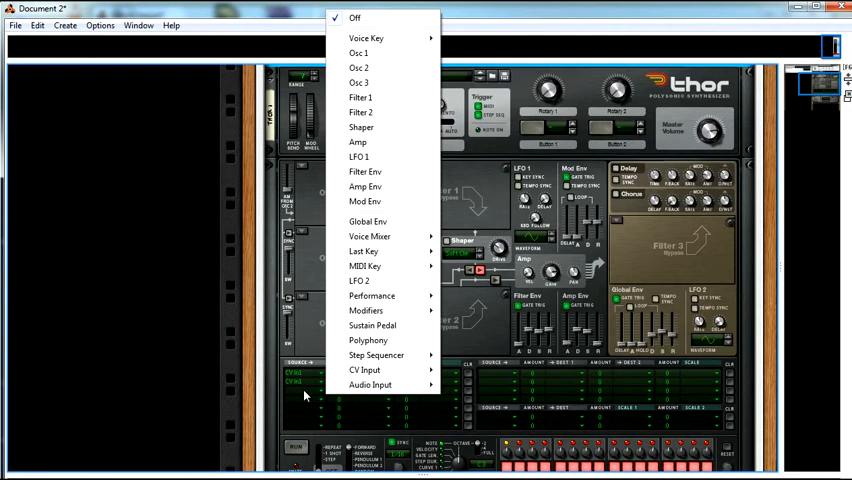
{"action": "mouse_move", "coordinate": [364, 310]}
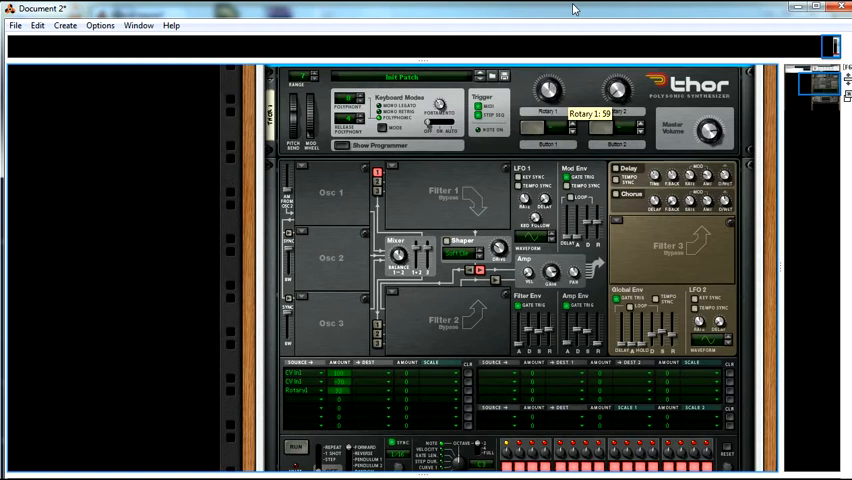
Raise Thor's Rotary 1 to about 40
{"action": "left_click_drag", "start_coordinate": [548, 90], "coordinate": [548, 80]}
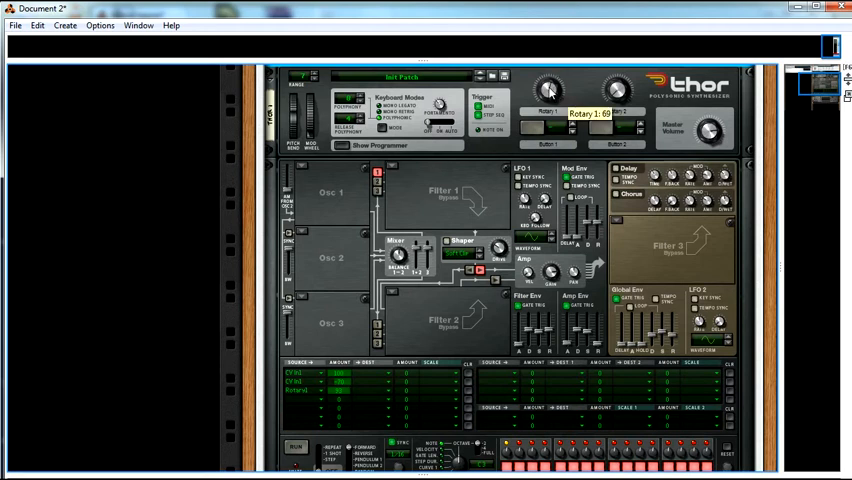
{"action": "left_click_drag", "start_coordinate": [548, 90], "coordinate": [548, 80]}
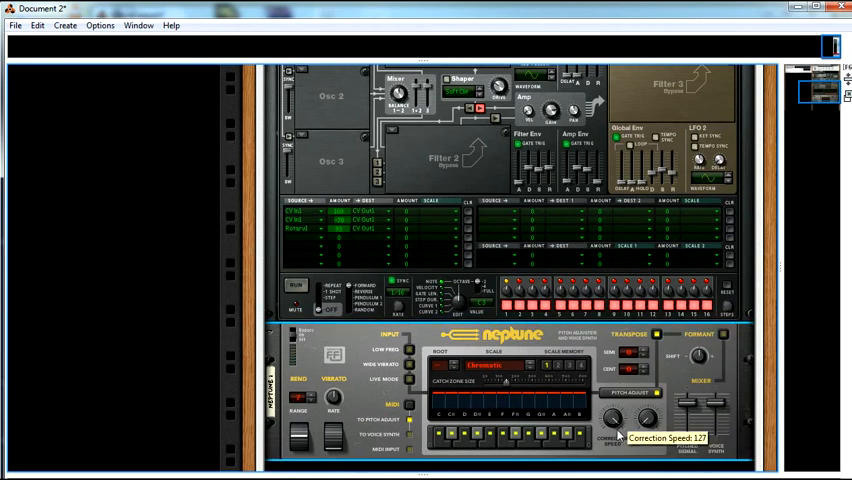
{"action": "mouse_move", "coordinate": [628, 456]}
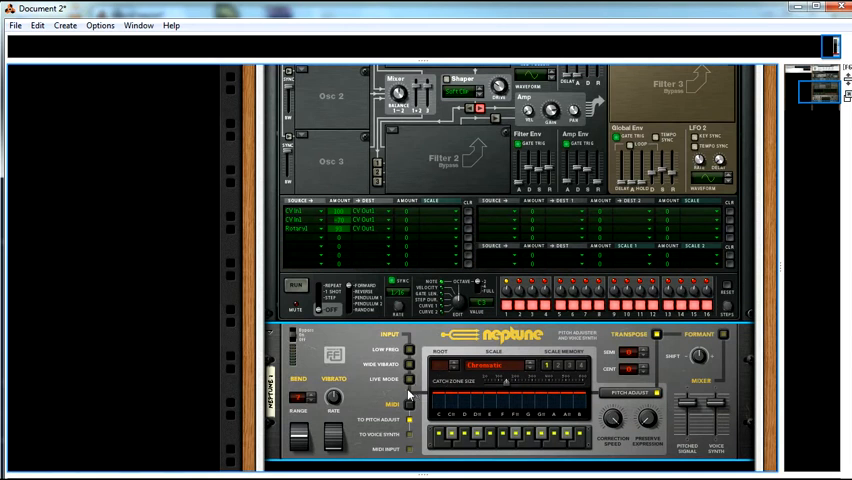
{"action": "mouse_move", "coordinate": [690, 424]}
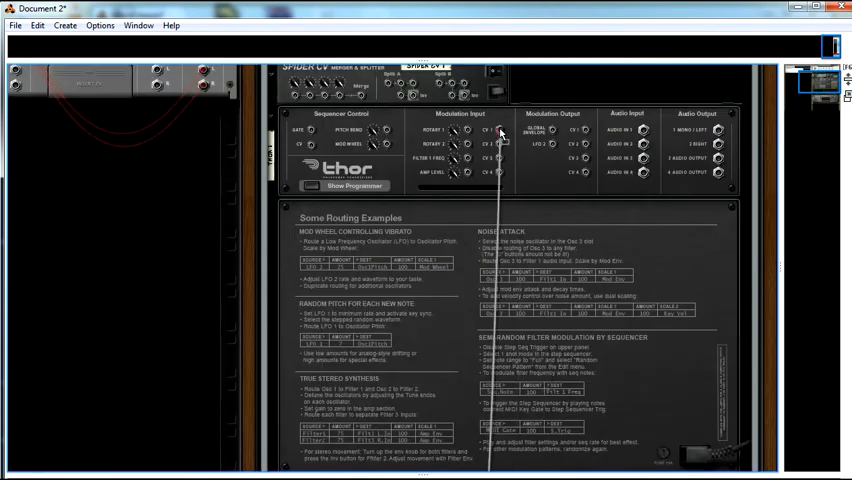
Scroll to the empty rack space below the Combinator and bring up the device menu there
{"action": "scroll", "scroll_direction": "down", "scroll_amount": 3}
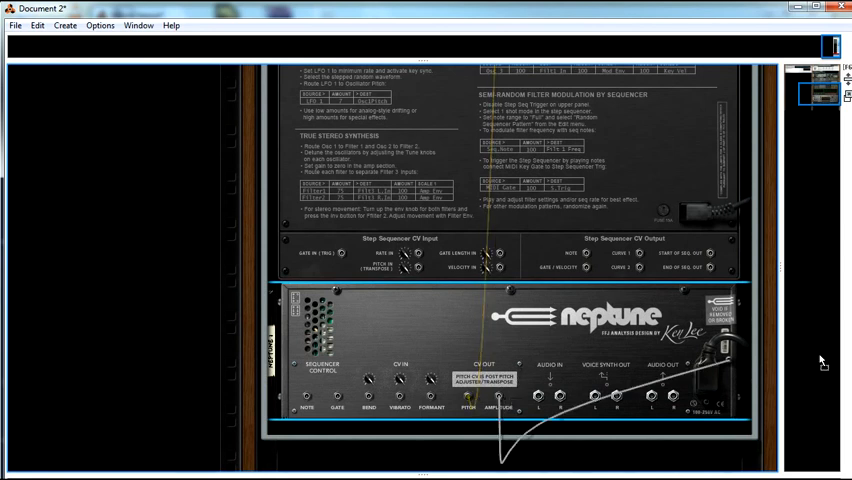
{"action": "scroll", "scroll_direction": "down", "scroll_amount": 3}
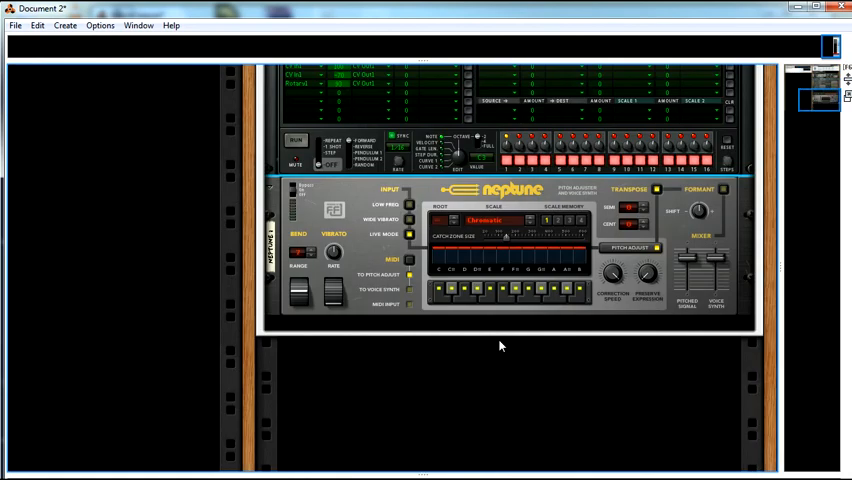
{"action": "right_click", "coordinate": [500, 344]}
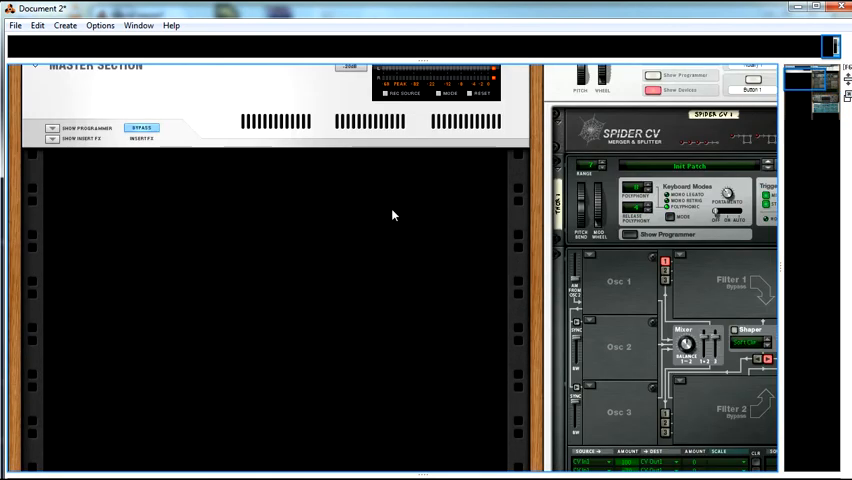
Create a Thor Polysonic Synthesizer (Thor 2) in the main rack outside the Combinator
{"action": "right_click", "coordinate": [392, 214]}
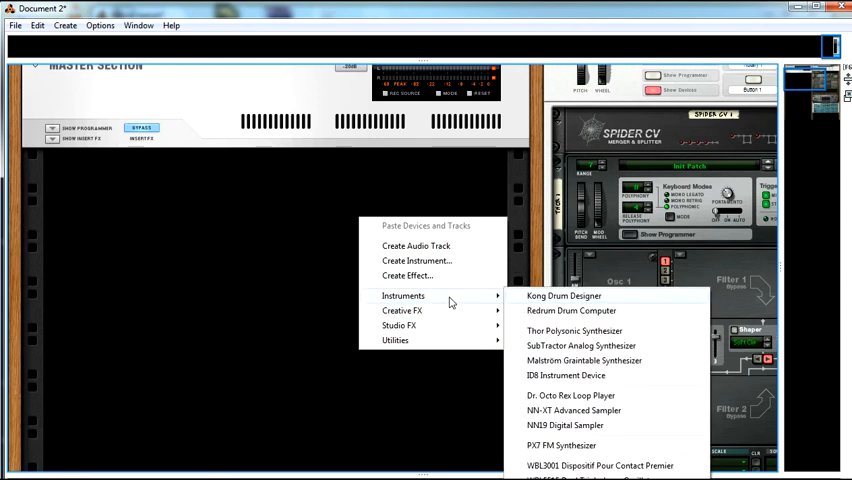
{"action": "mouse_move", "coordinate": [580, 344]}
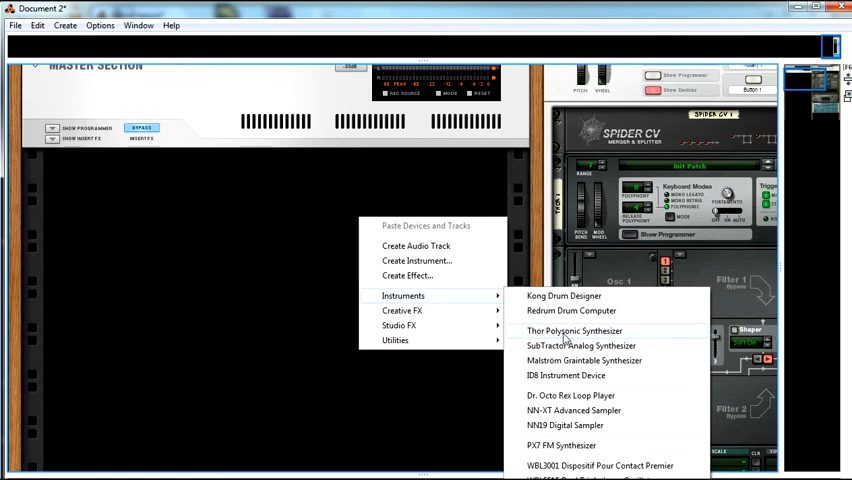
{"action": "left_click", "coordinate": [572, 332]}
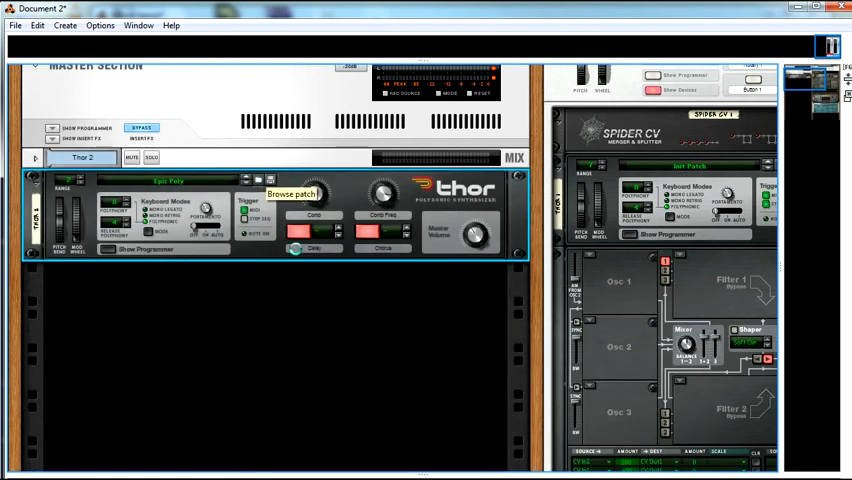
{"action": "left_click", "coordinate": [296, 194]}
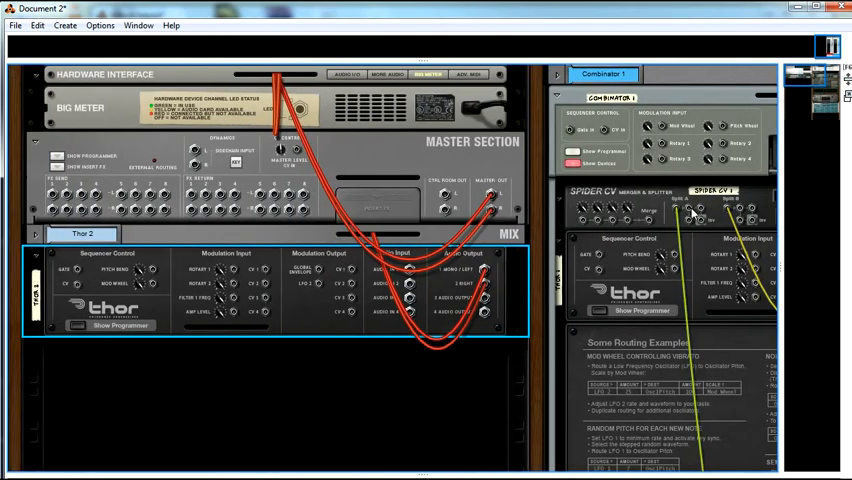
{"action": "mouse_move", "coordinate": [84, 300]}
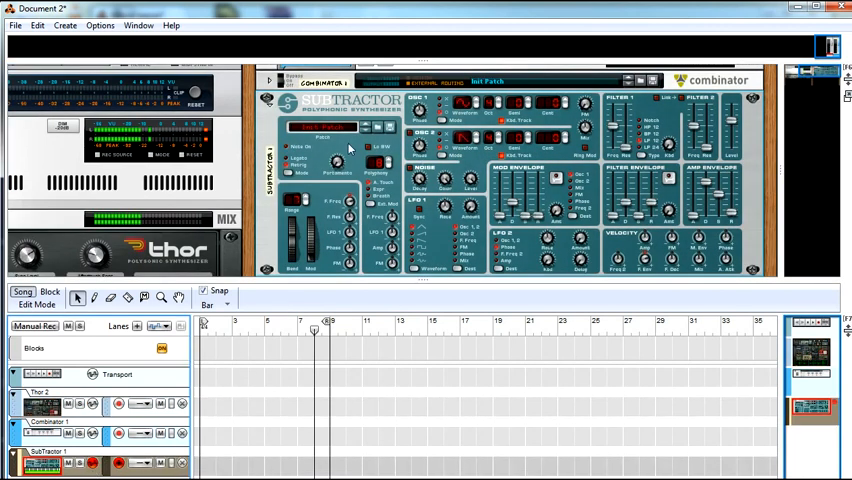
{"action": "mouse_move", "coordinate": [304, 296]}
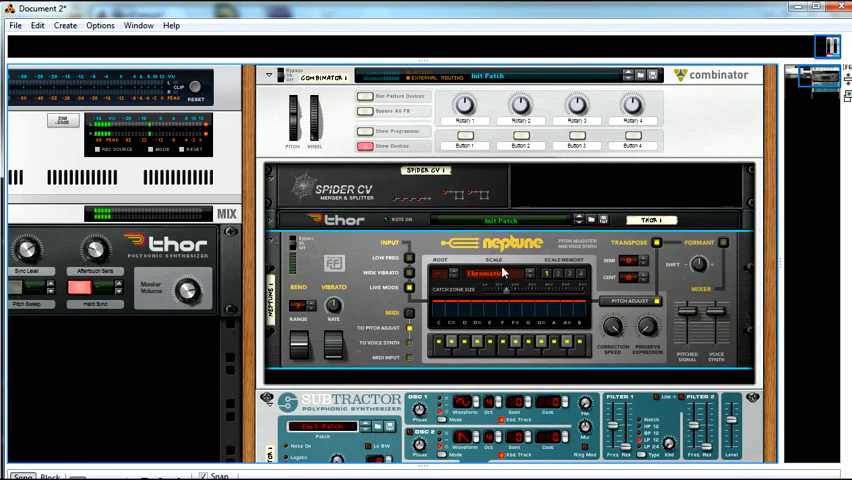
Choose the scale on Neptune's Scale display so only scale notes are played
{"action": "left_click", "coordinate": [488, 274]}
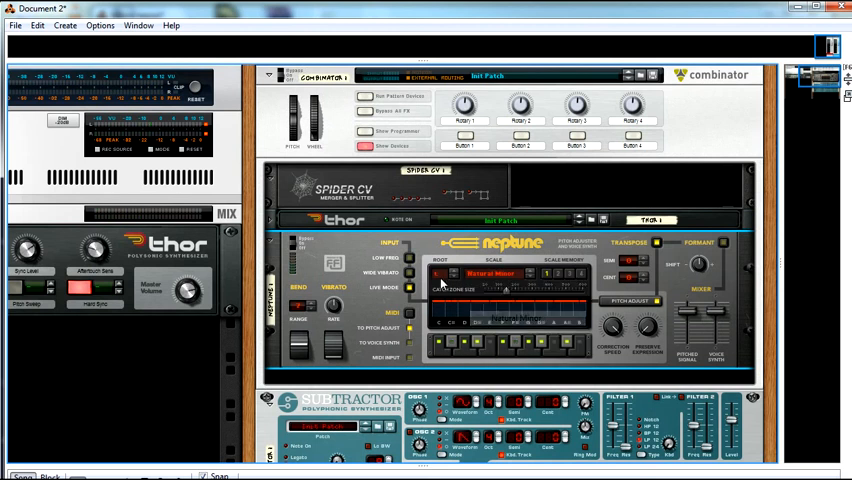
{"action": "left_click", "coordinate": [460, 276]}
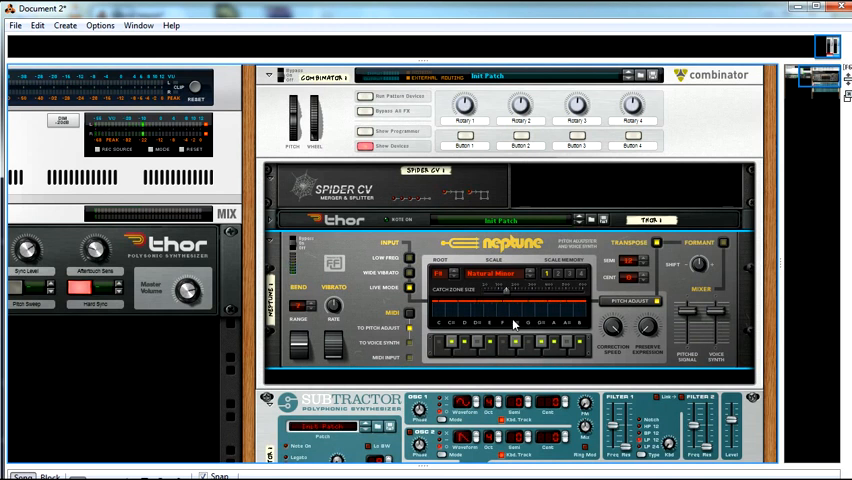
{"action": "mouse_move", "coordinate": [390, 352]}
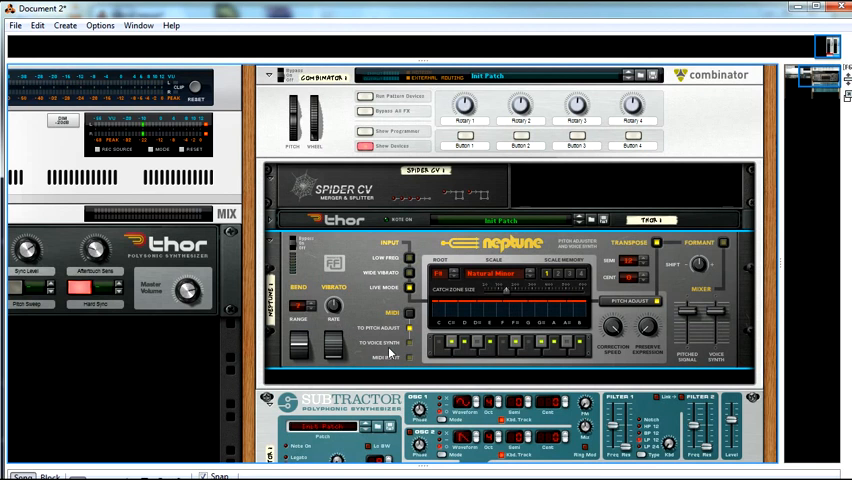